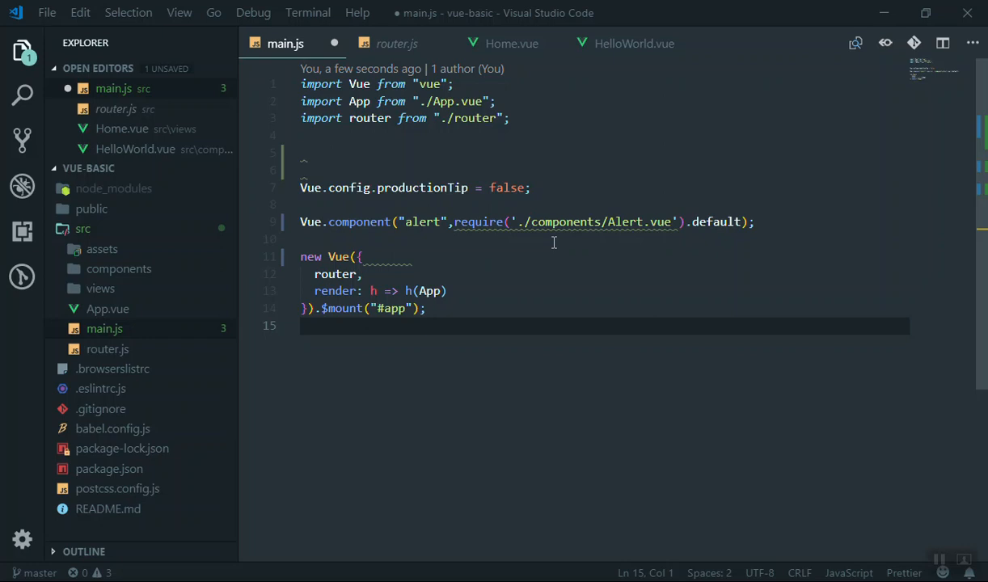
- Inspect the ESLint warnings on the new global 'alert' component registration line in main.js
click(404, 256)
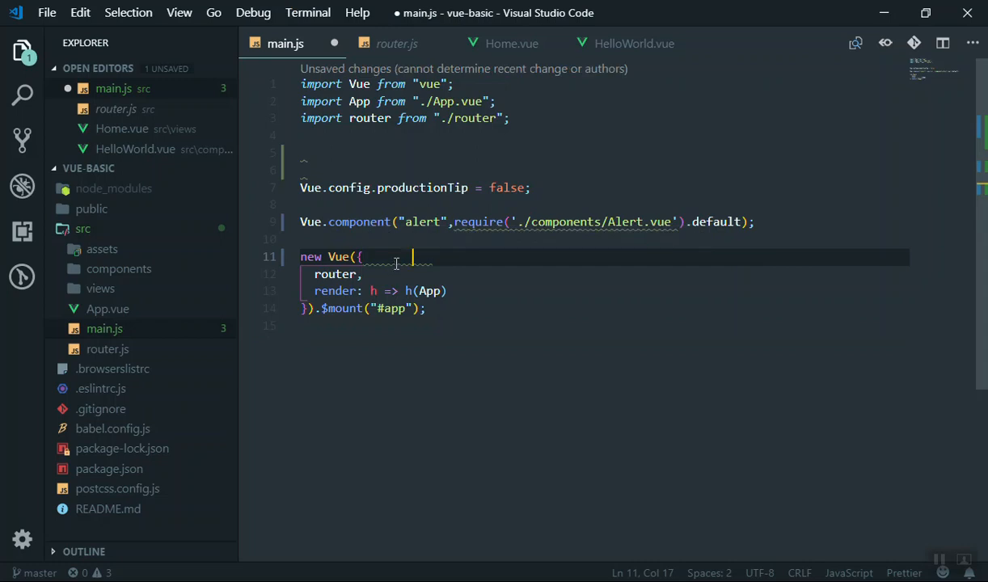
mouse_move(396, 262)
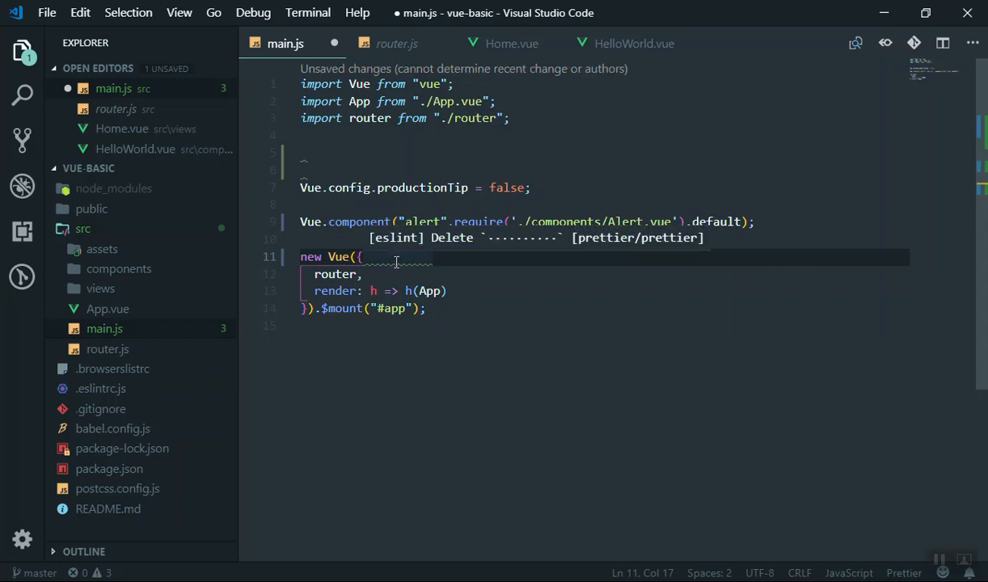
mouse_move(501, 351)
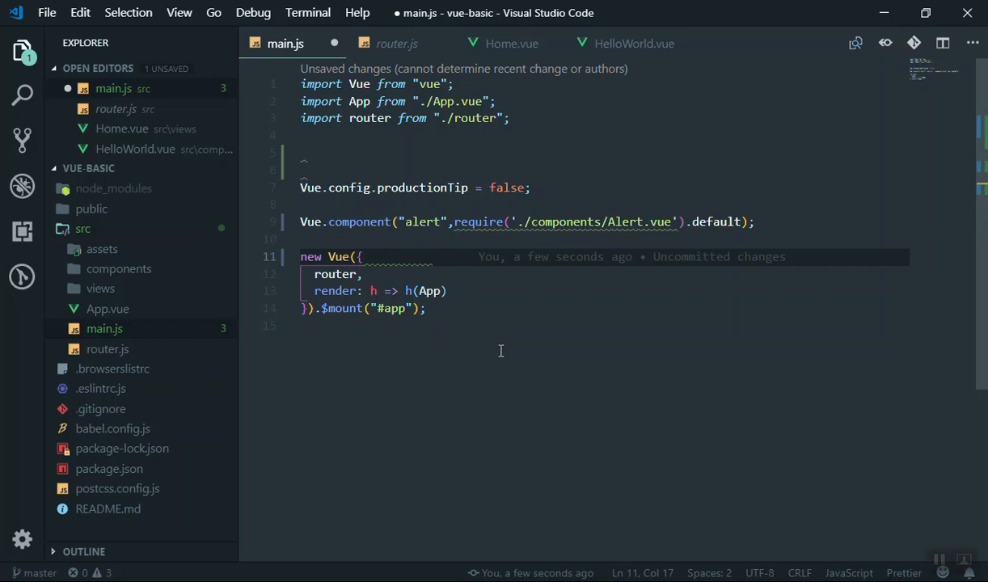
click(412, 257)
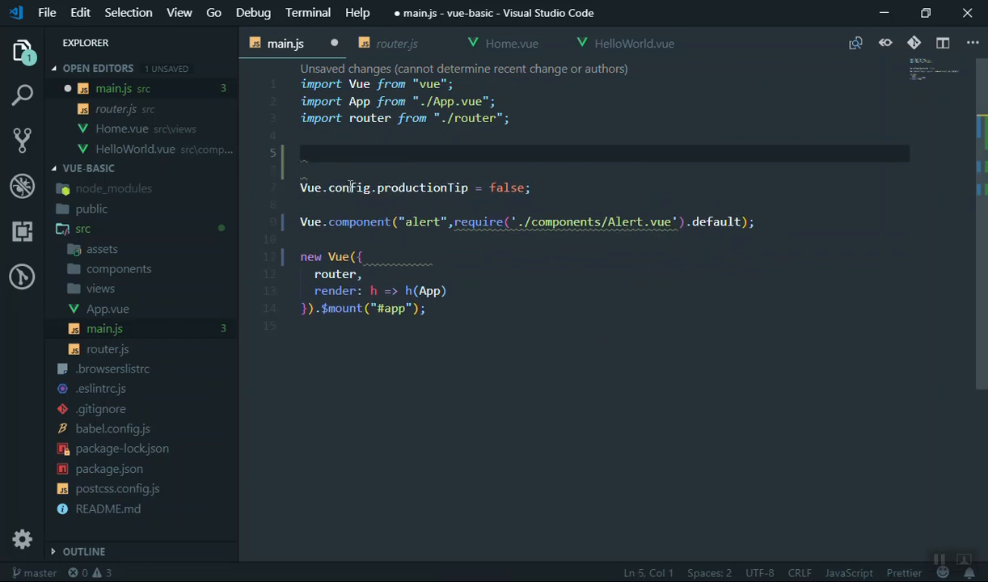
mouse_move(528, 335)
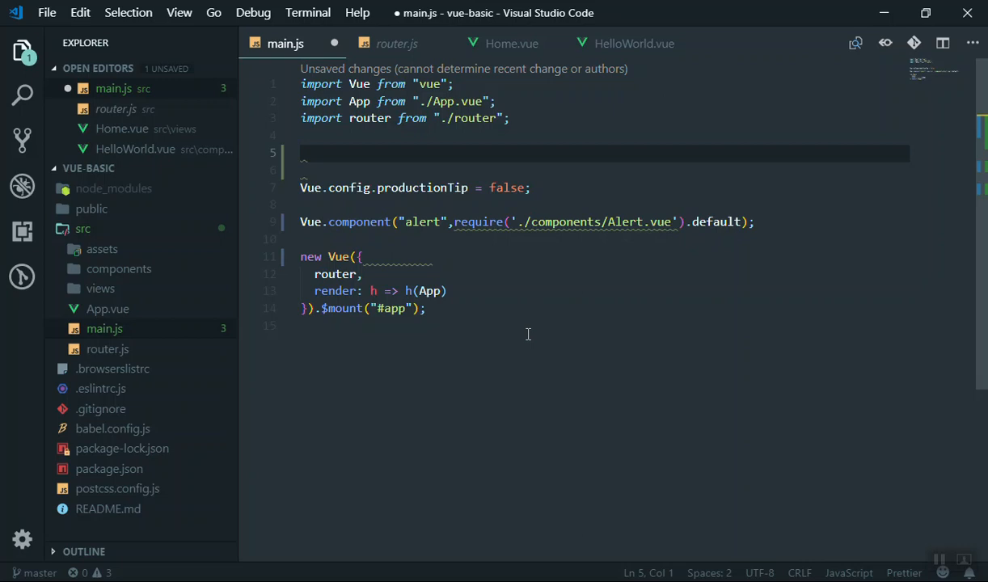
mouse_move(459, 380)
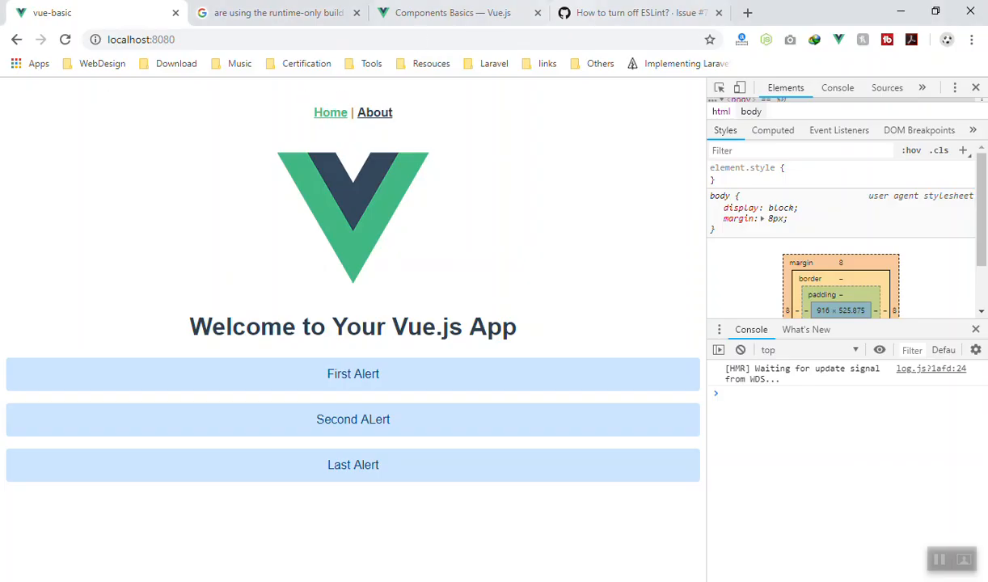
- Open the 'How to turn off ESLint?' GitHub issue and scroll to the .eslintignore comment
click(631, 13)
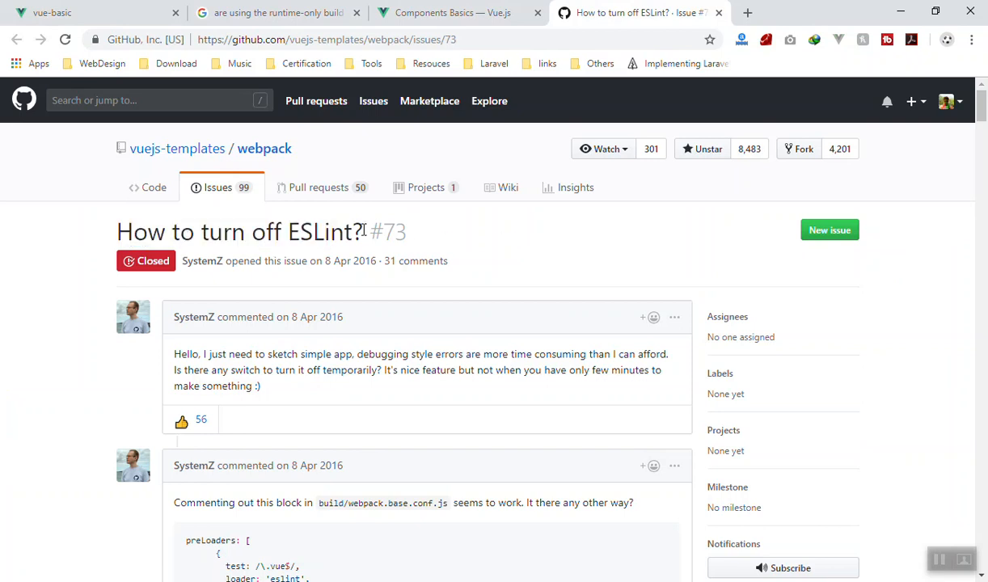
scroll(down, 3)
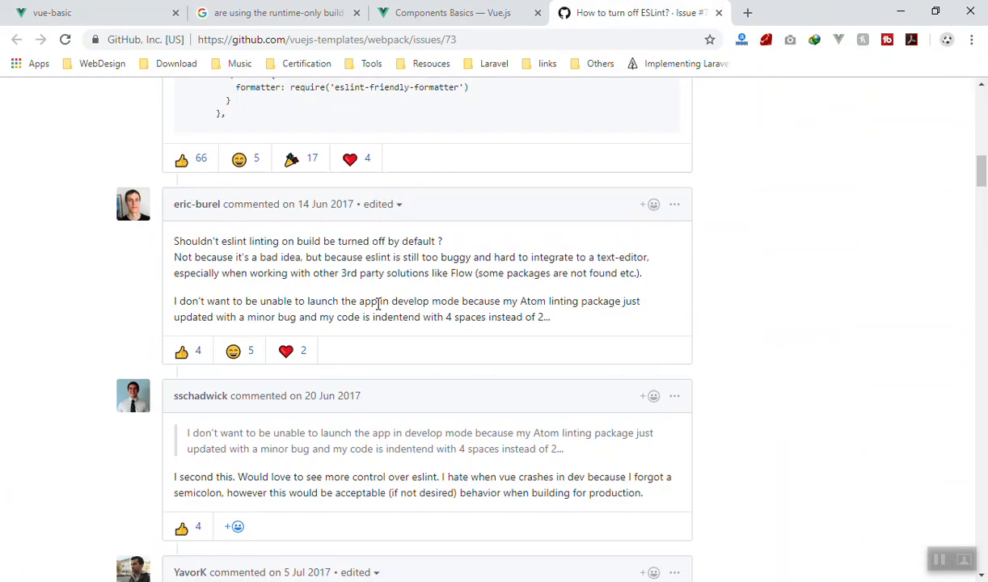
scroll(up, 3)
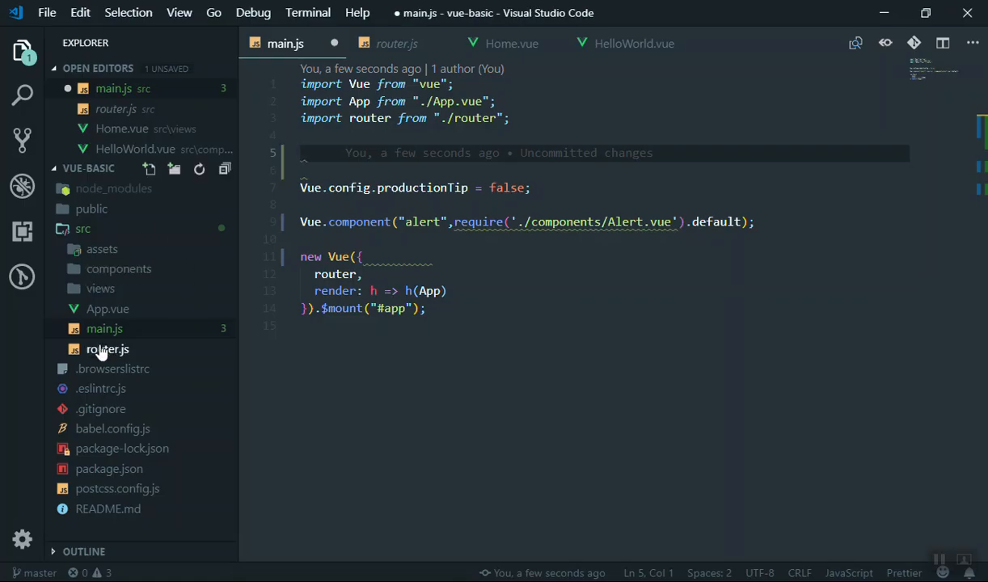
click(83, 229)
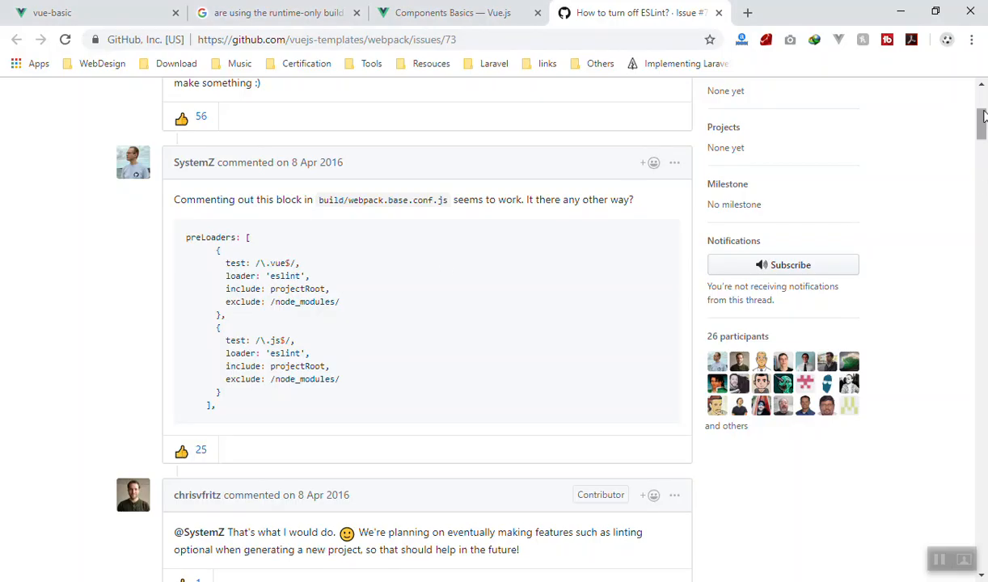
scroll(down, 3)
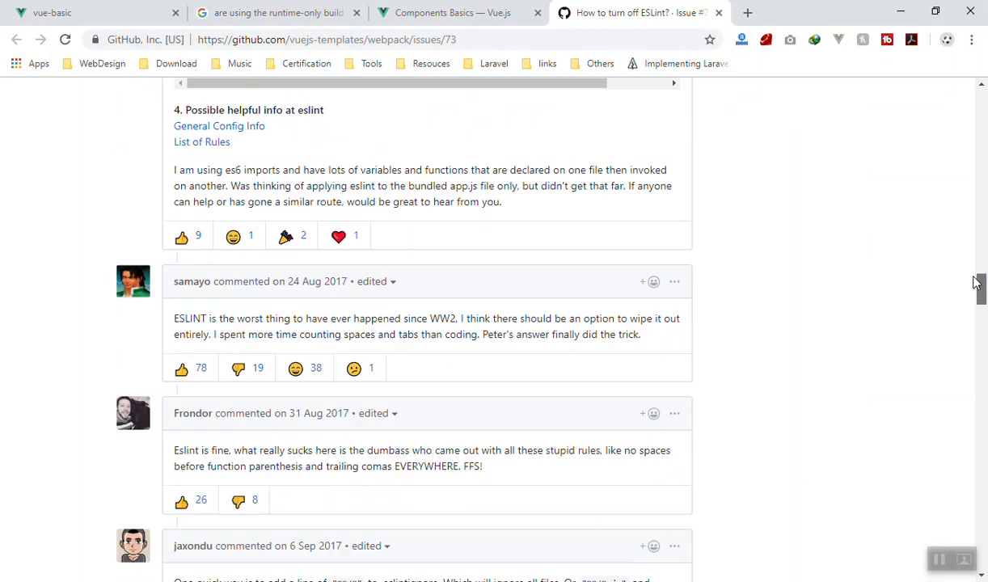
scroll(down, 3)
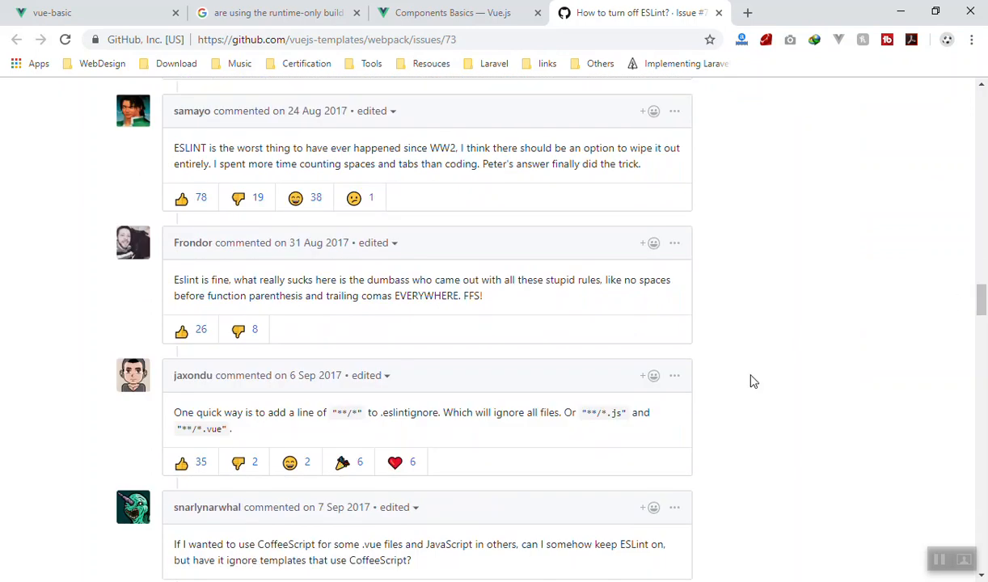
mouse_move(392, 416)
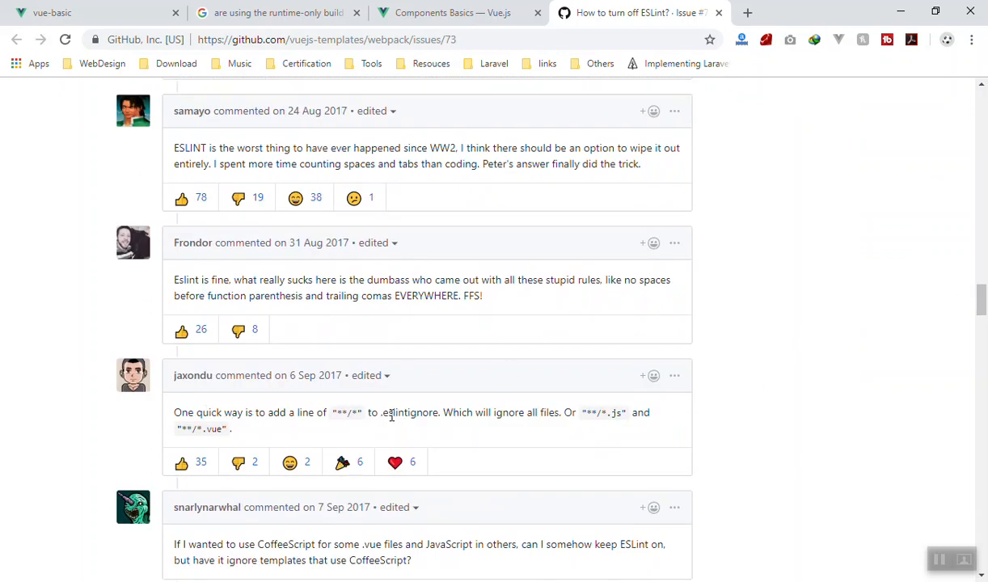
double_click(407, 413)
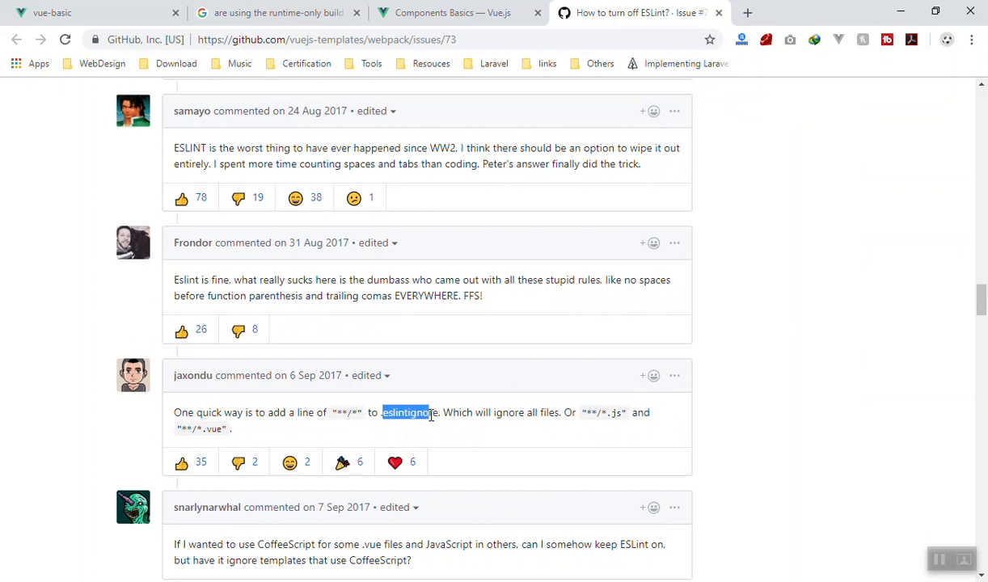
double_click(602, 412)
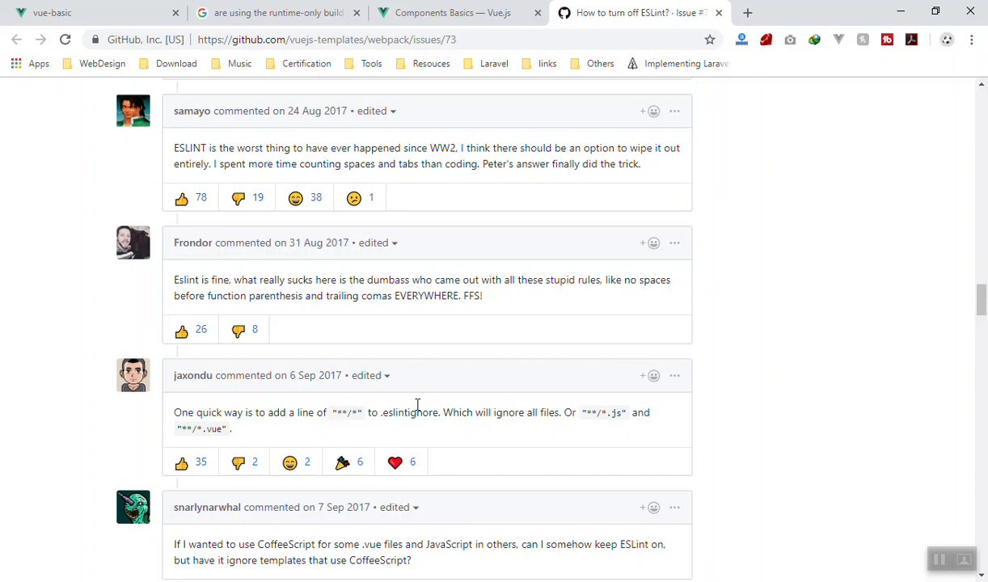
double_click(410, 413)
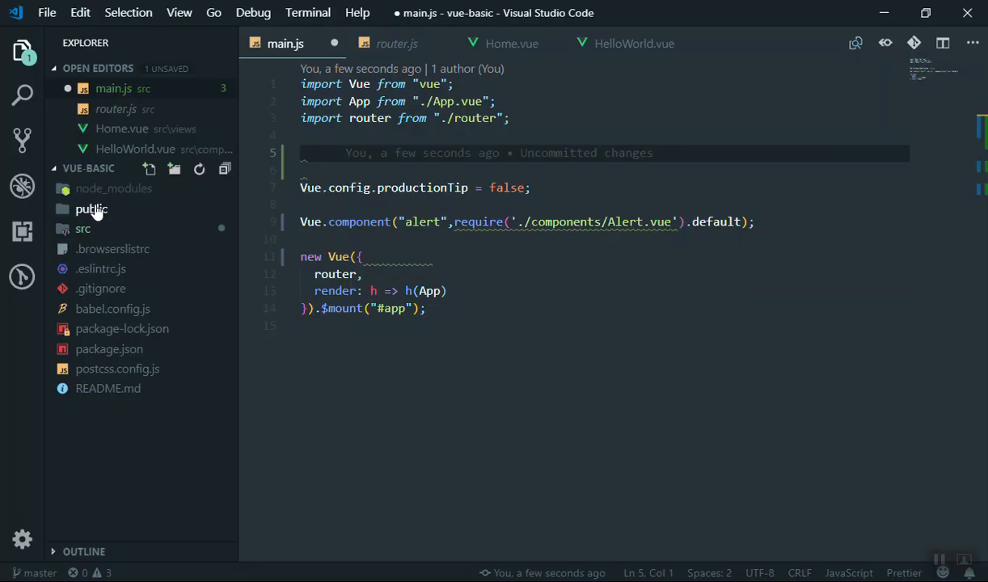
- Add a new file named .eslintignore at the VUE-BASIC project root
click(123, 328)
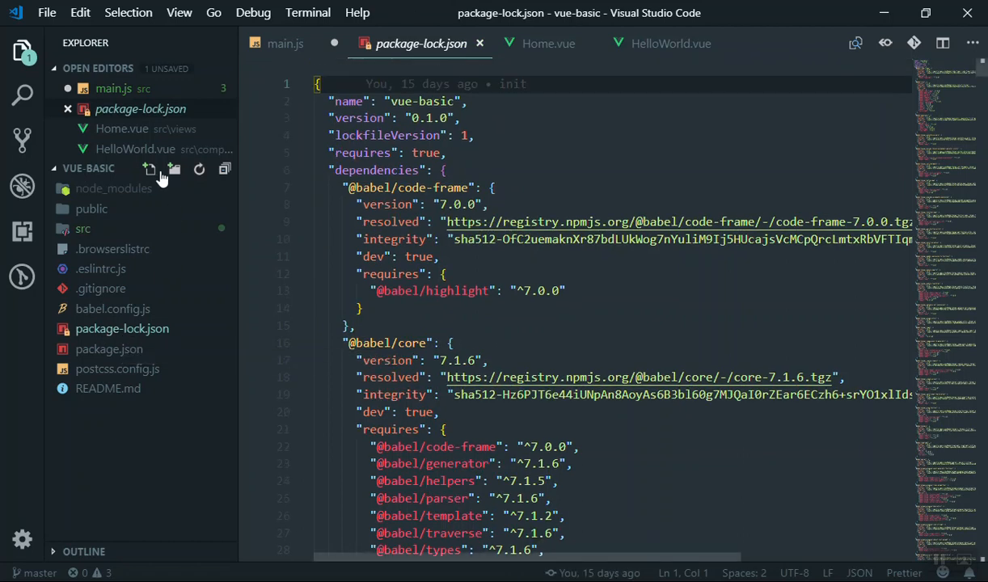
click(148, 169)
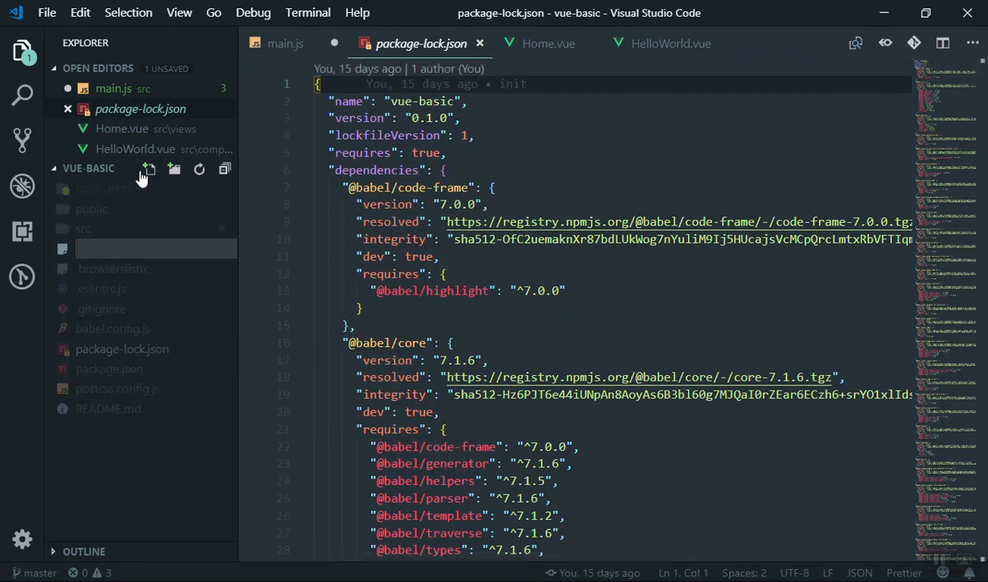
text(.)
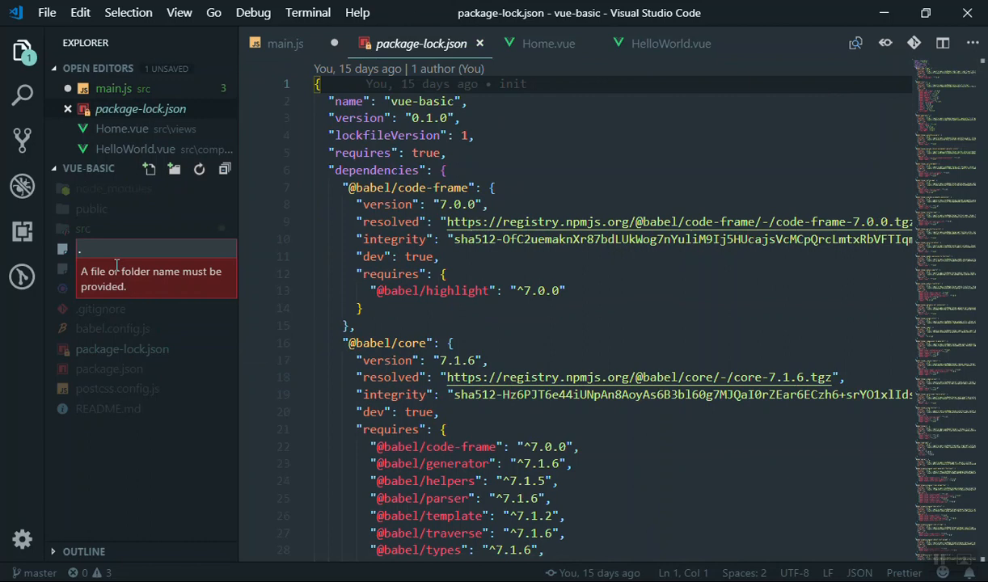
text(.eslintignore)
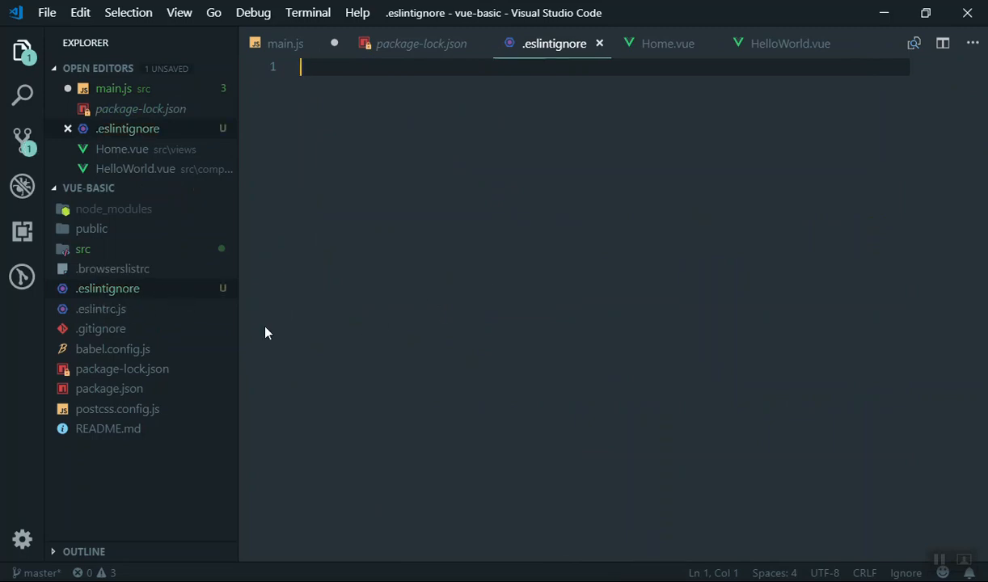
mouse_move(245, 328)
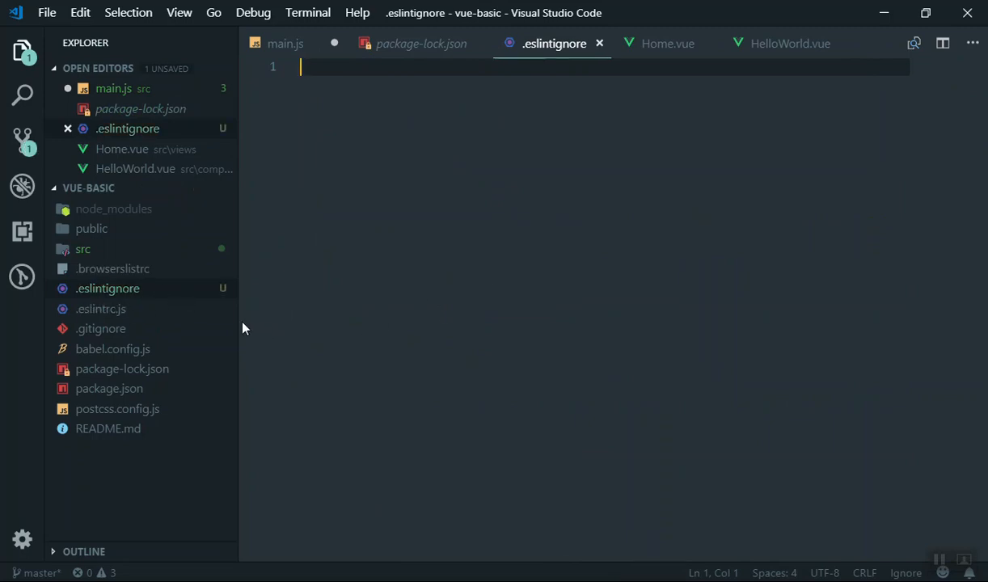
mouse_move(154, 314)
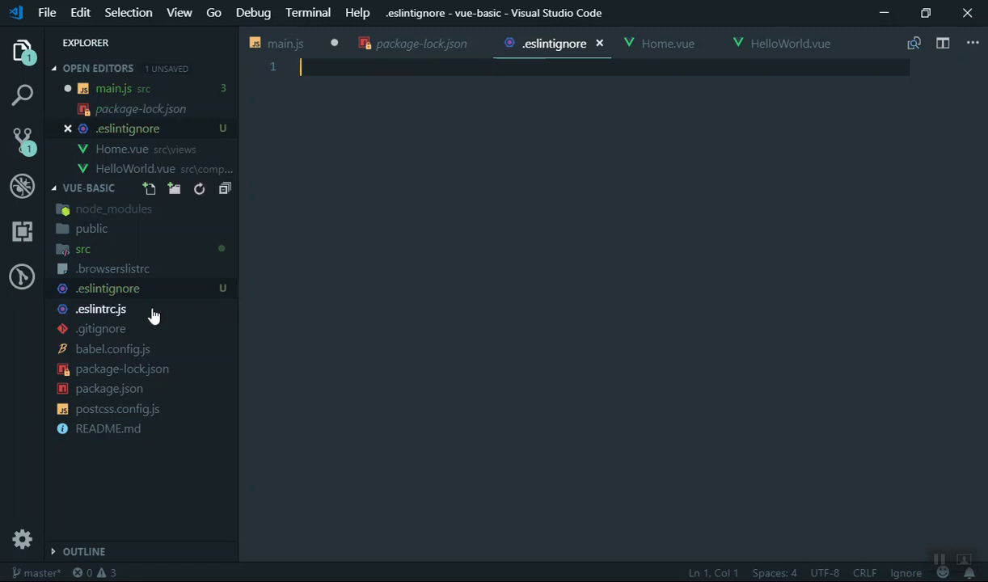
click(100, 309)
text(.eslintrc.)
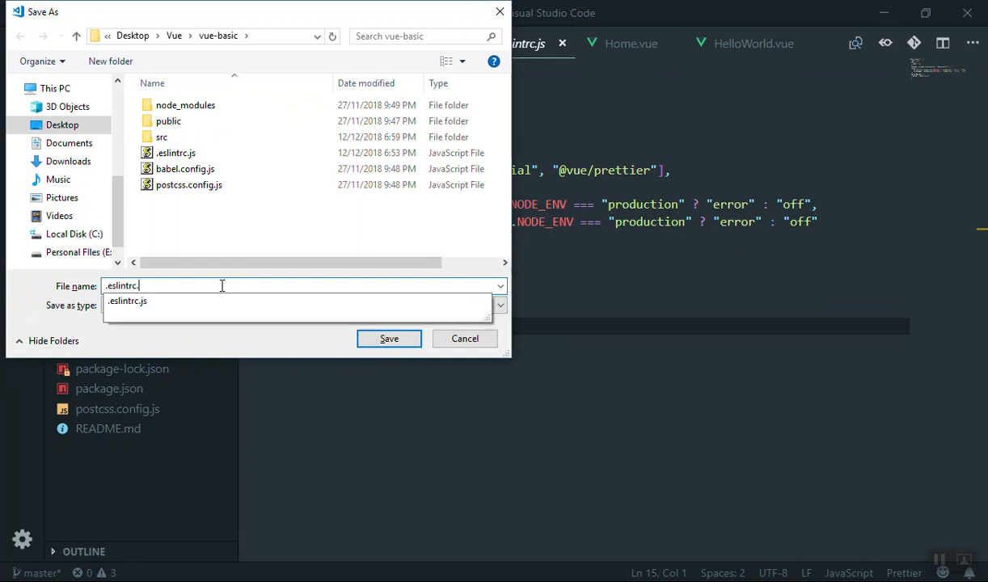
key(backspace)
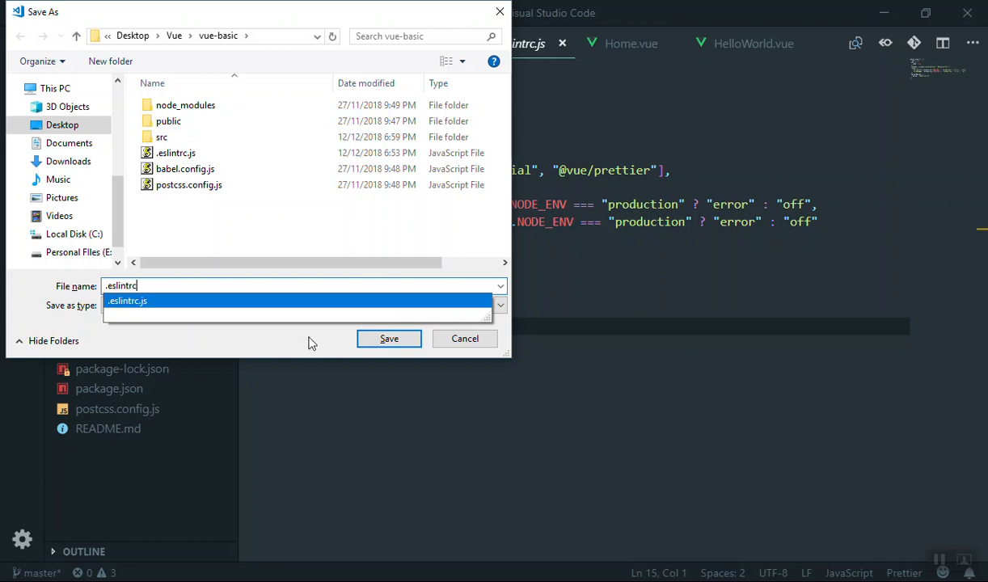
click(388, 338)
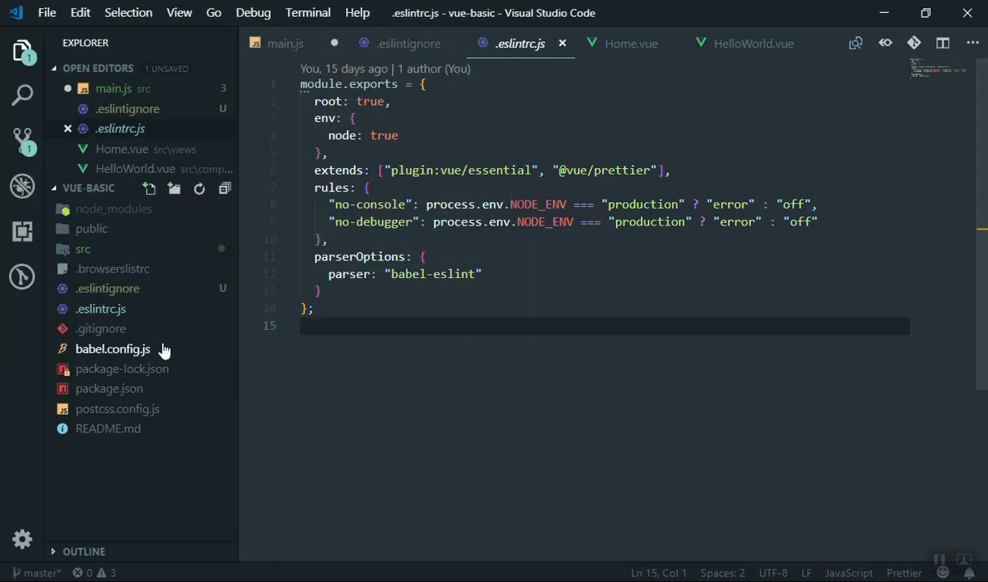
mouse_move(97, 299)
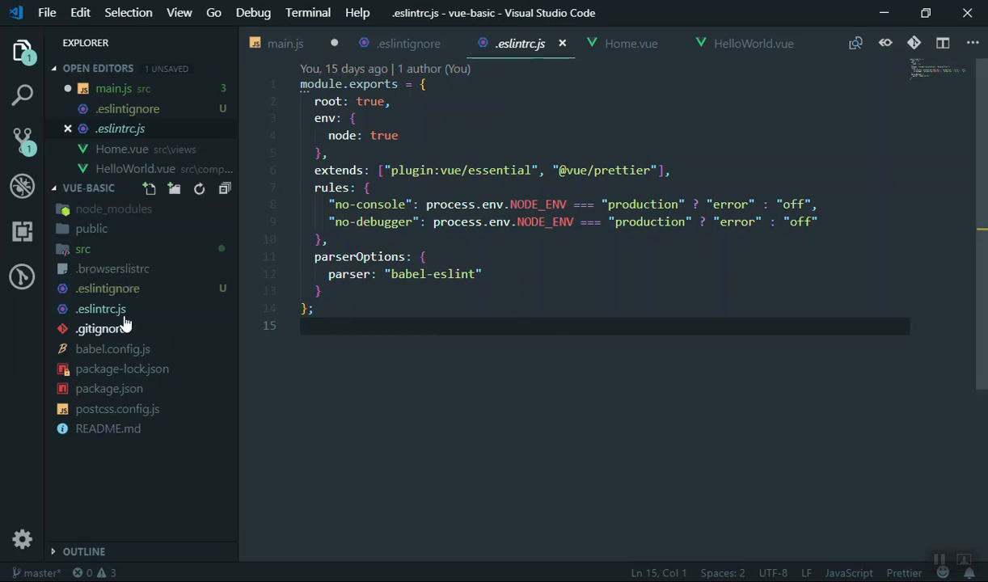
mouse_move(175, 253)
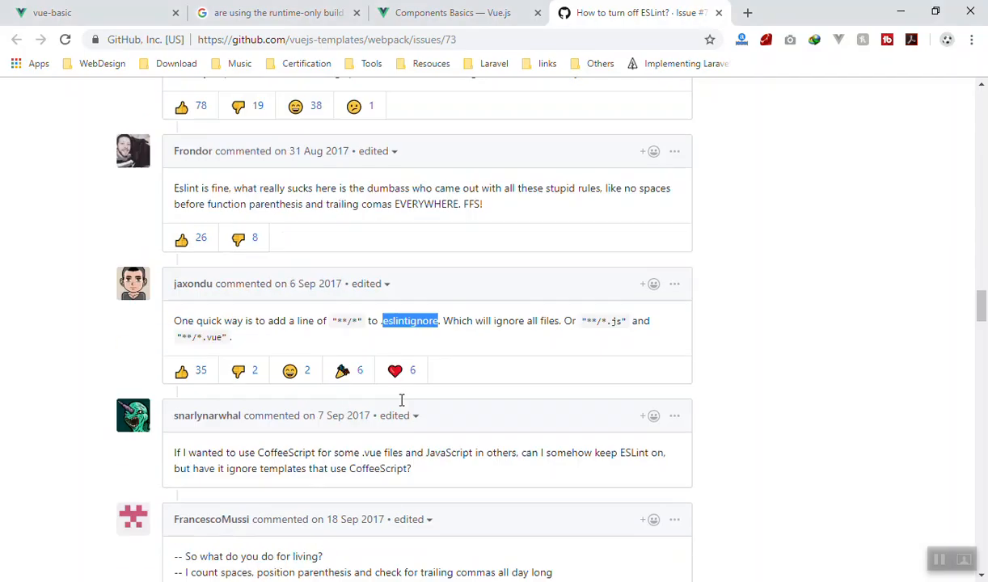
- Scroll to janzheng's comment and select its ignore rules ending with *
scroll(down, 3)
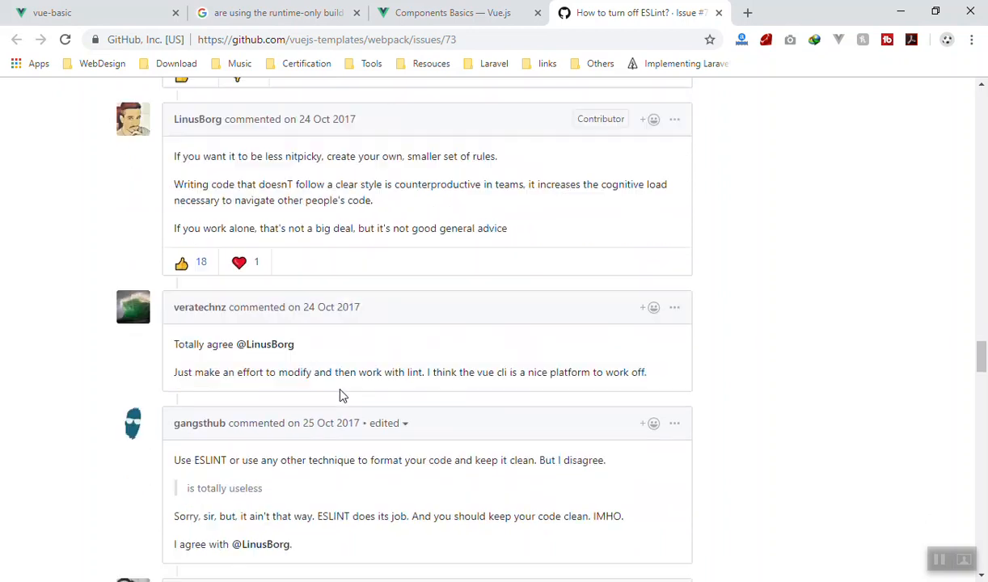
scroll(down, 3)
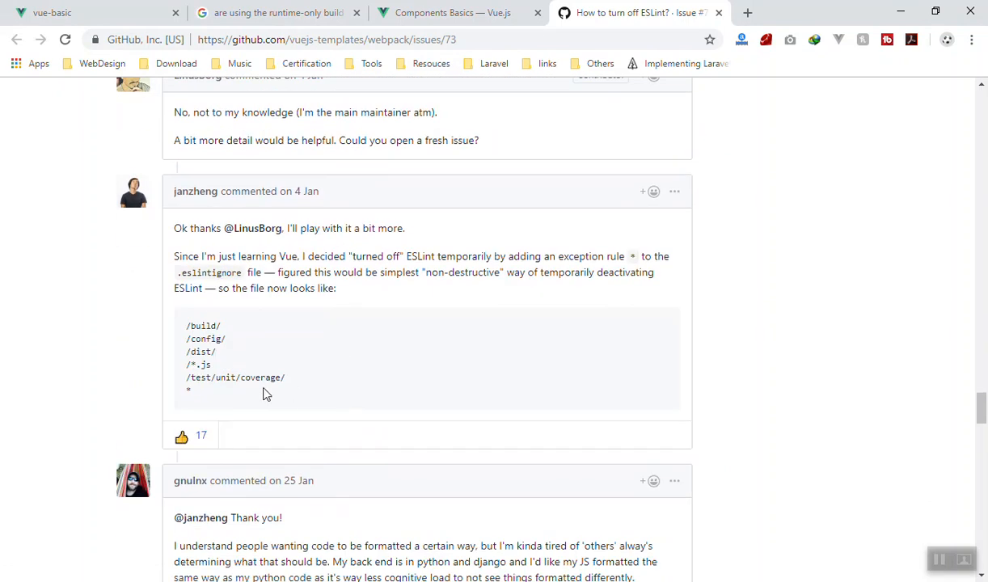
drag(186, 325, 190, 392)
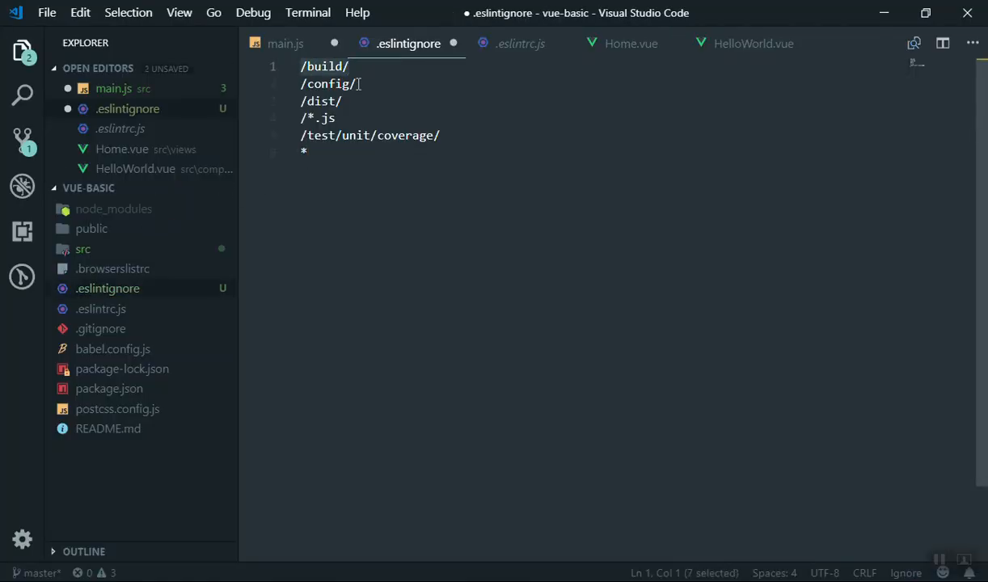
- Keep the pasted rules in .eslintignore and go back to main.js to confirm no warnings
click(307, 153)
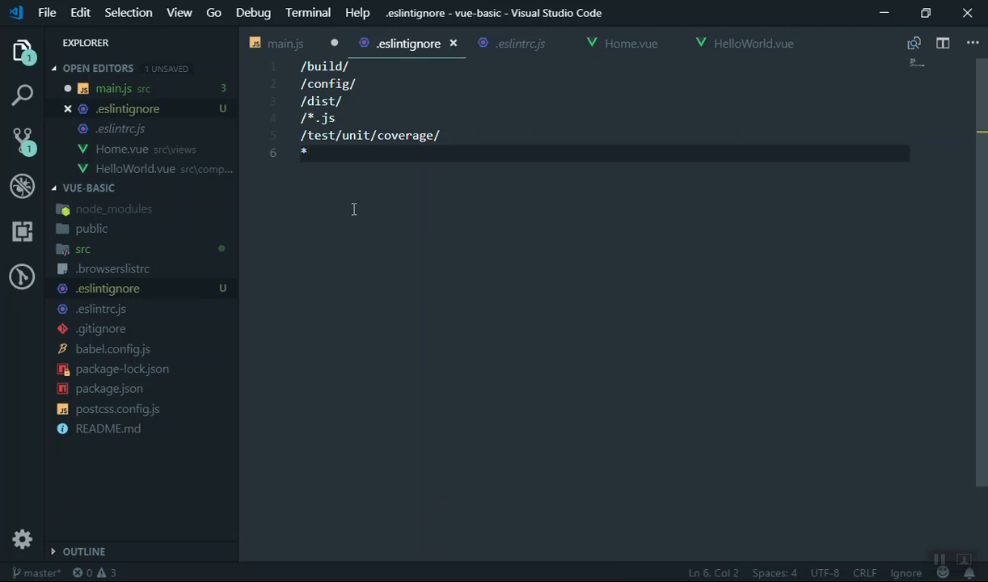
click(285, 43)
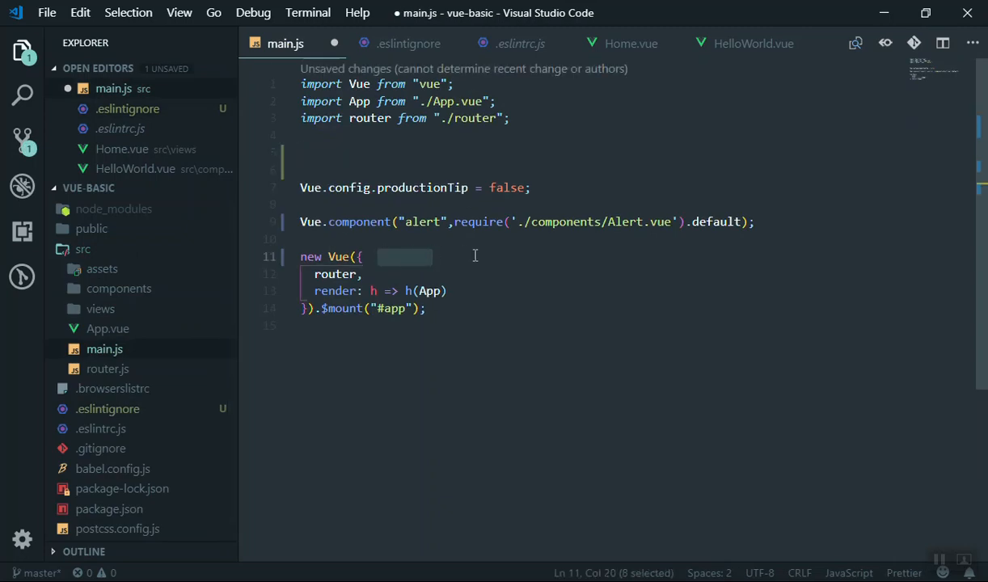
- Add and then remove extra blank lines after the imports at line 5 of main.js
click(356, 152)
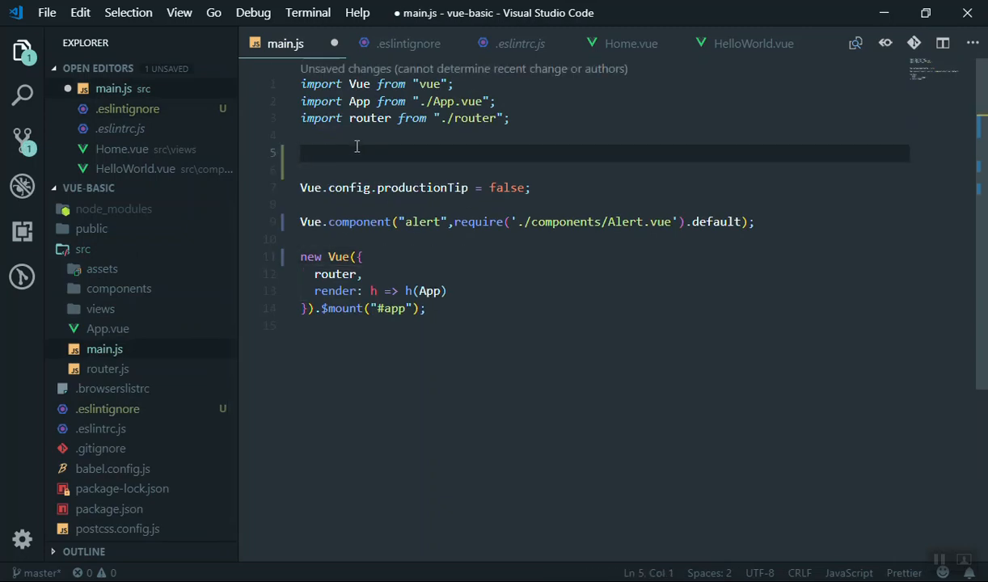
key(Enter)
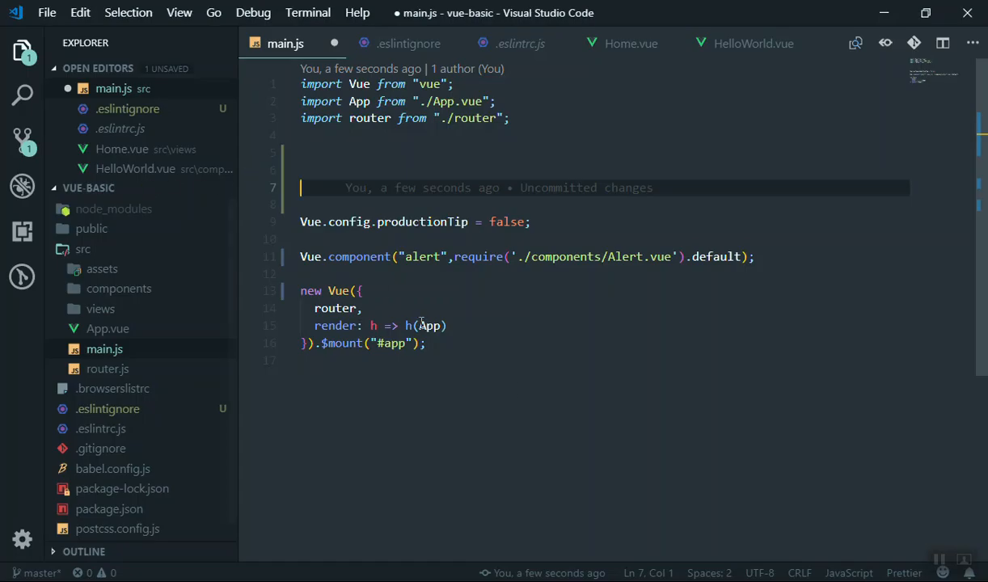
click(317, 187)
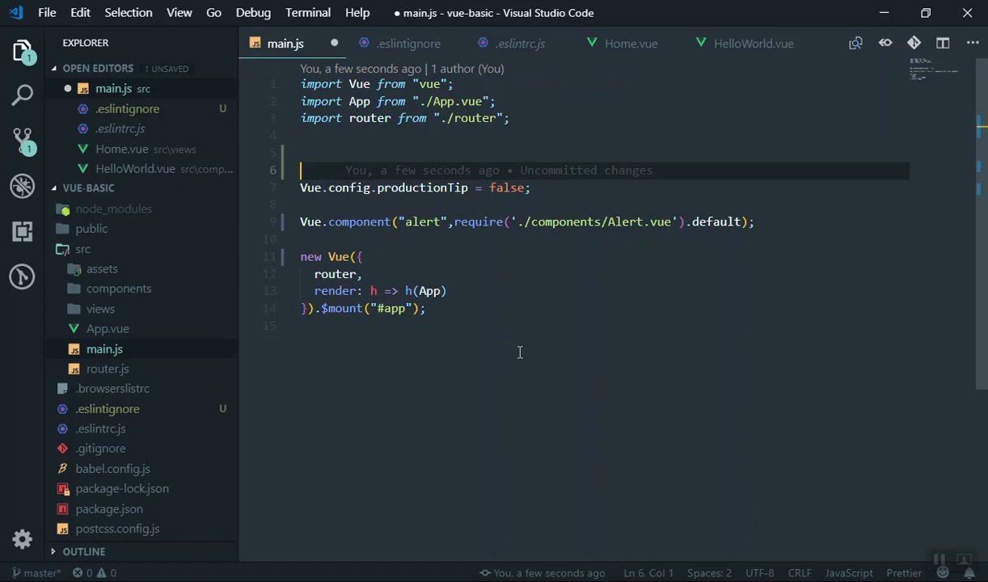
mouse_move(523, 339)
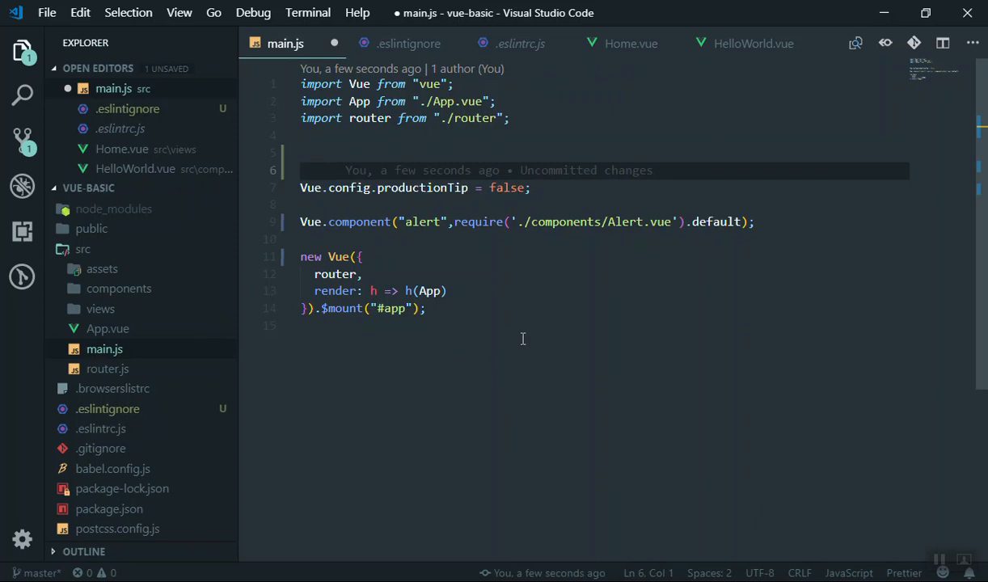
click(301, 170)
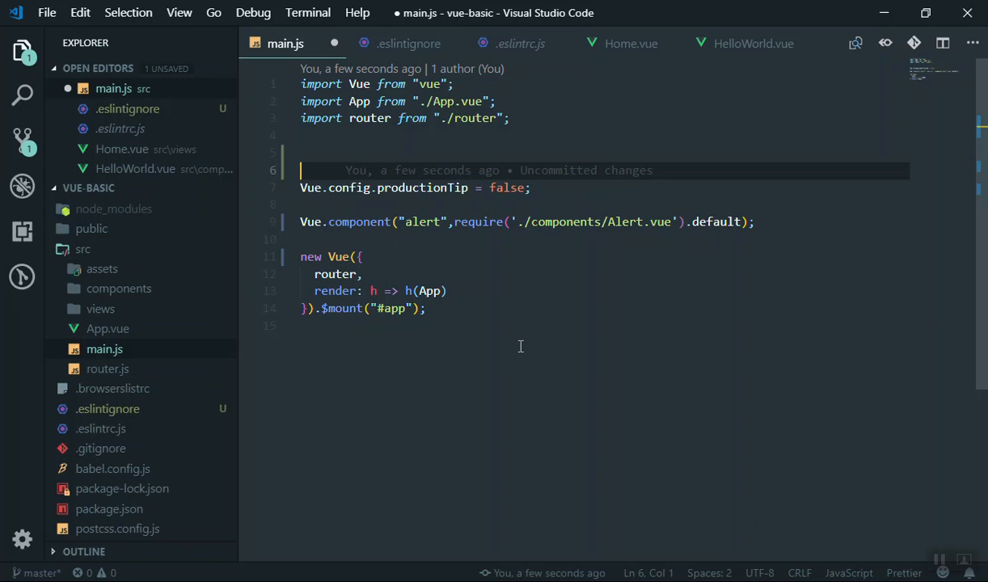
mouse_move(436, 354)
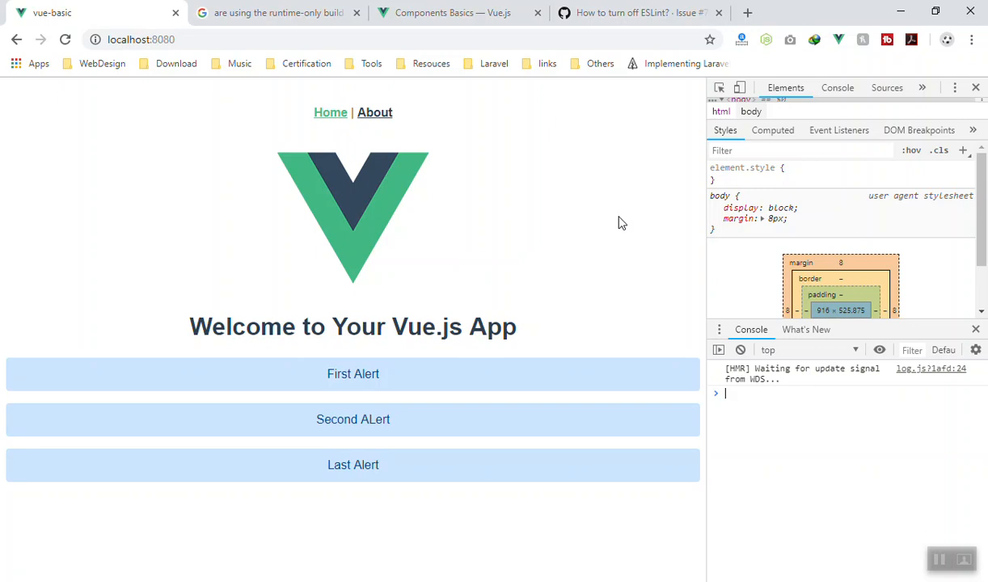
mouse_move(618, 227)
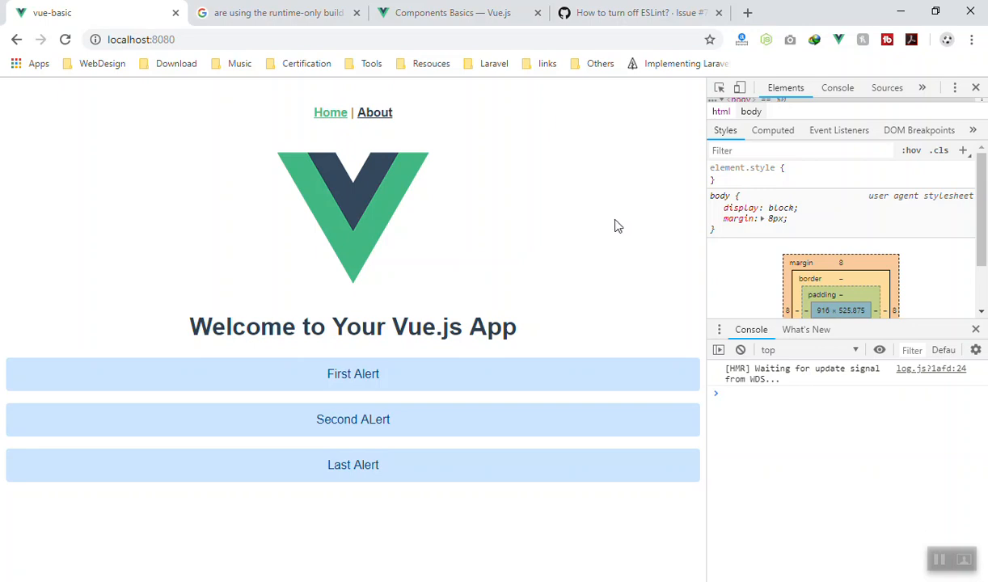